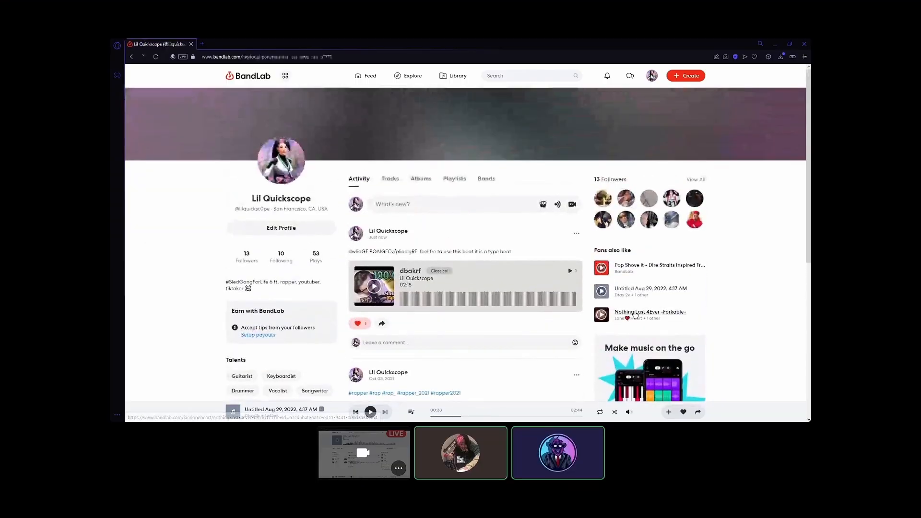
# - Open 'Nothing Last 4Ever -Forkable-', pause playback, and fork it into the Mix Editor
pyautogui.click(650, 312)
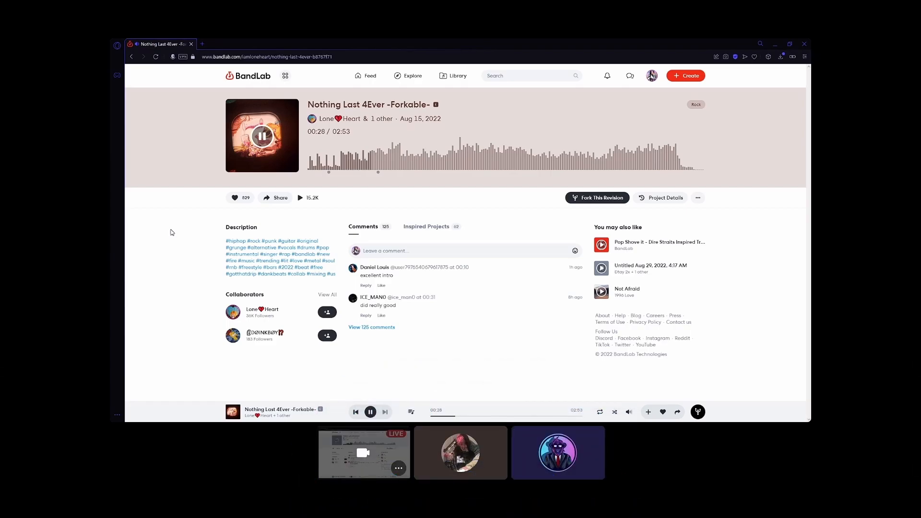
pyautogui.click(370, 412)
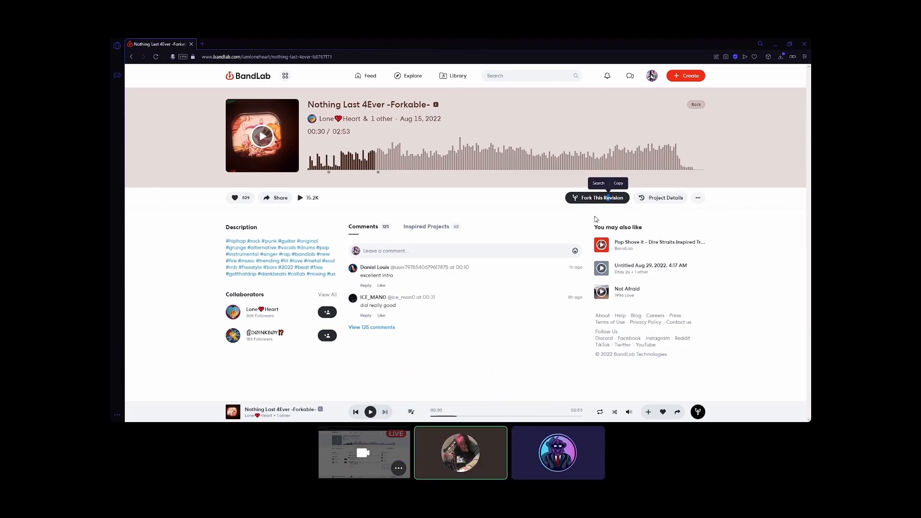
pyautogui.click(596, 197)
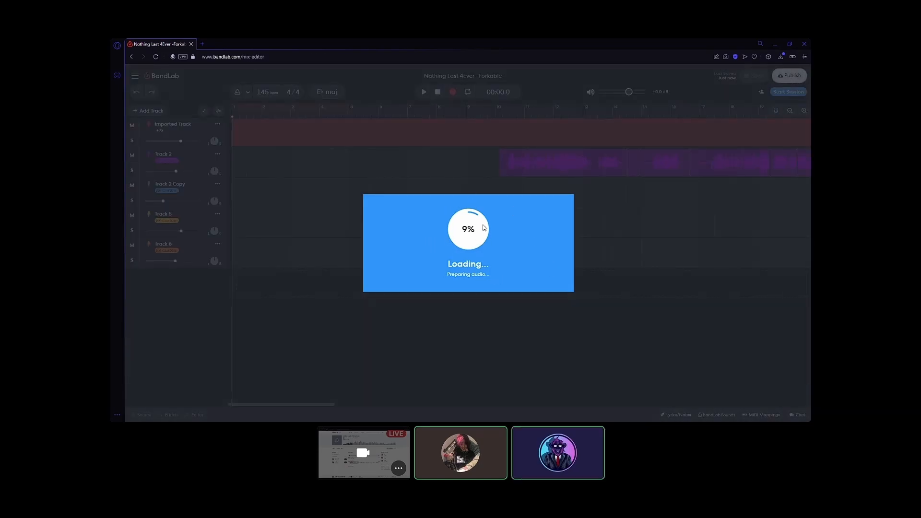
pyautogui.click(339, 508)
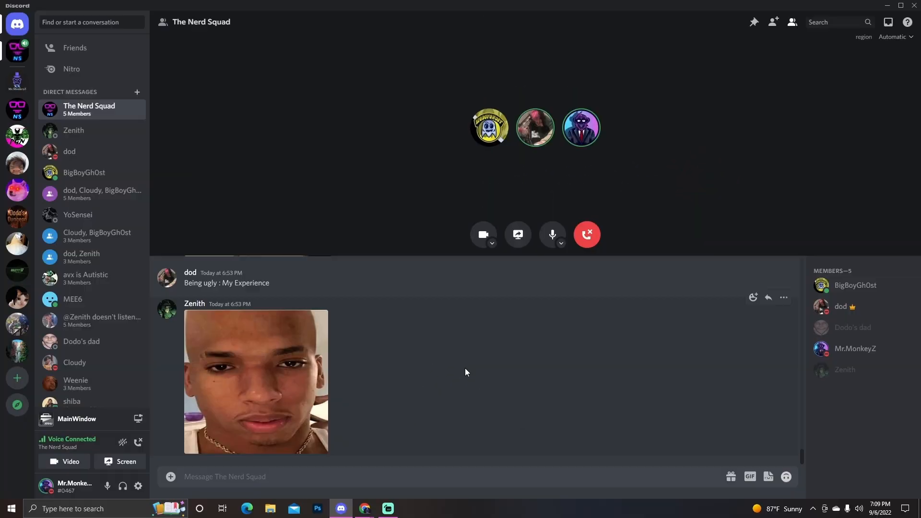
pyautogui.moveTo(621, 404)
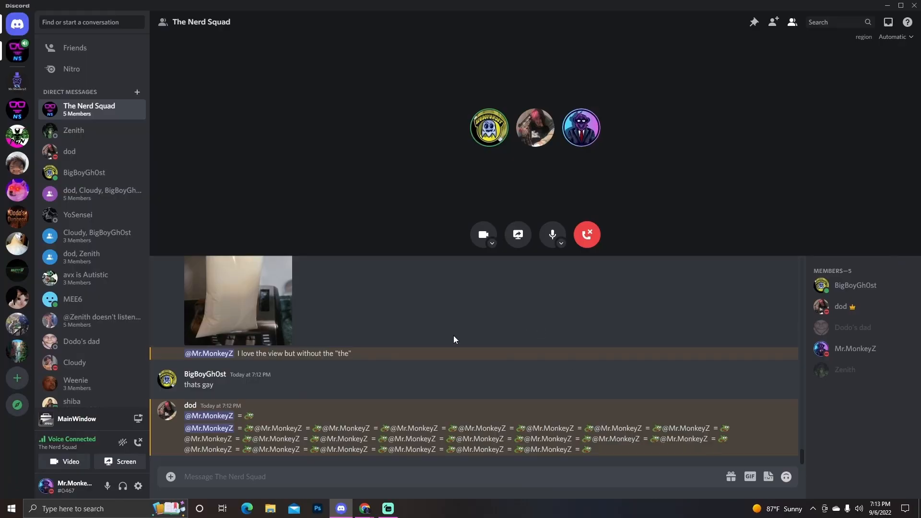
pyautogui.moveTo(546, 363)
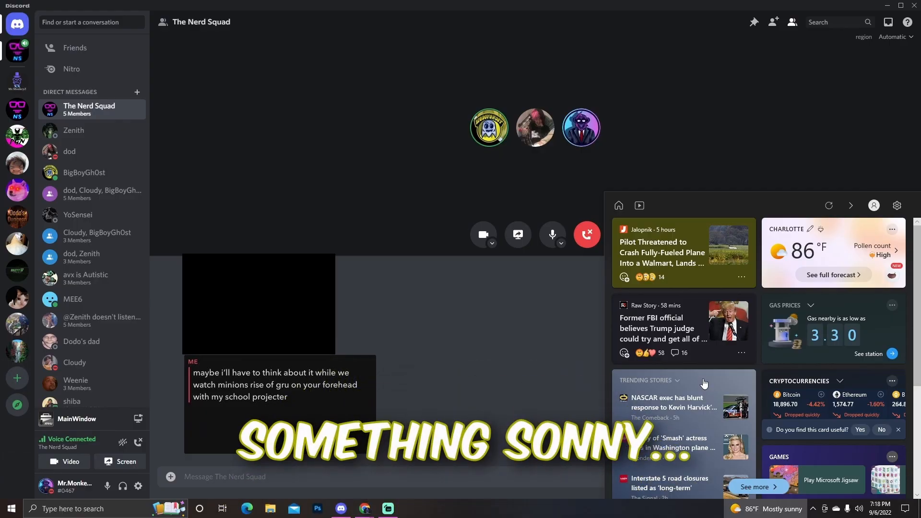
# - Scroll the Widgets news feed down through stories and back to the top headlines
pyautogui.scroll(-3)
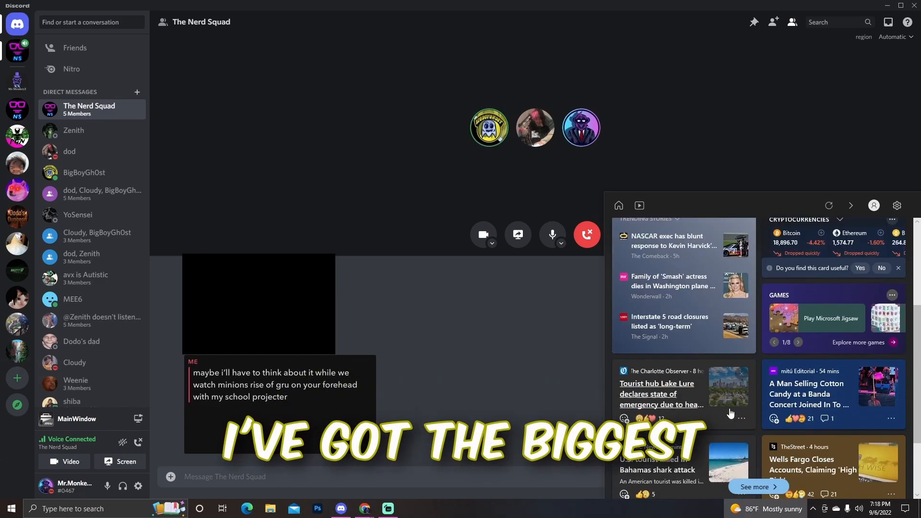
pyautogui.scroll(3)
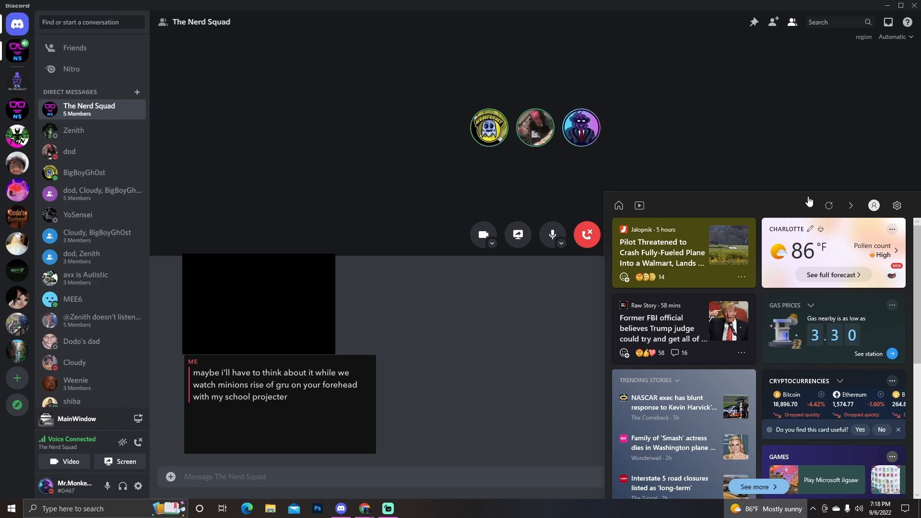
pyautogui.moveTo(824, 144)
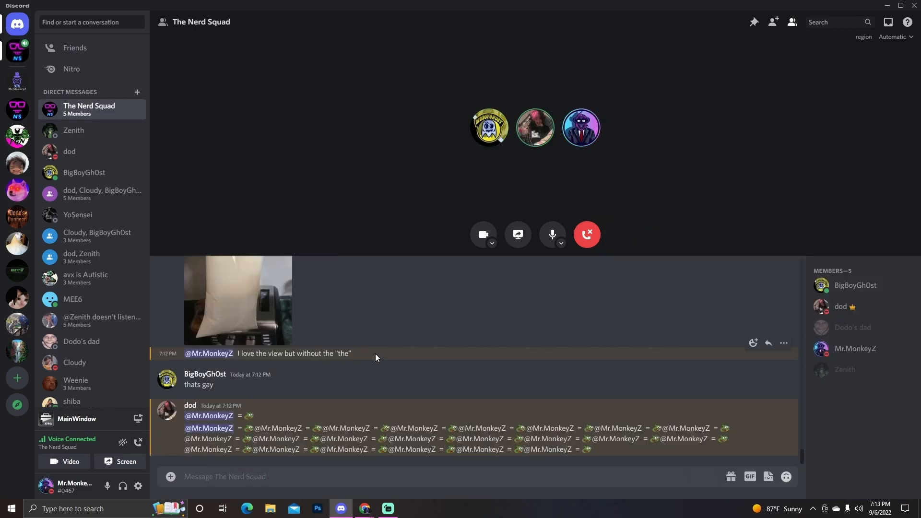
pyautogui.moveTo(370, 343)
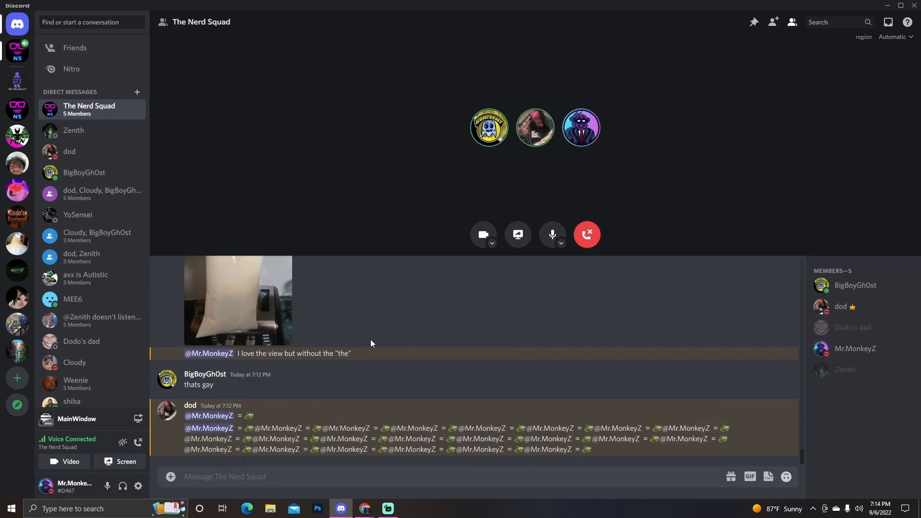
pyautogui.scroll(-3)
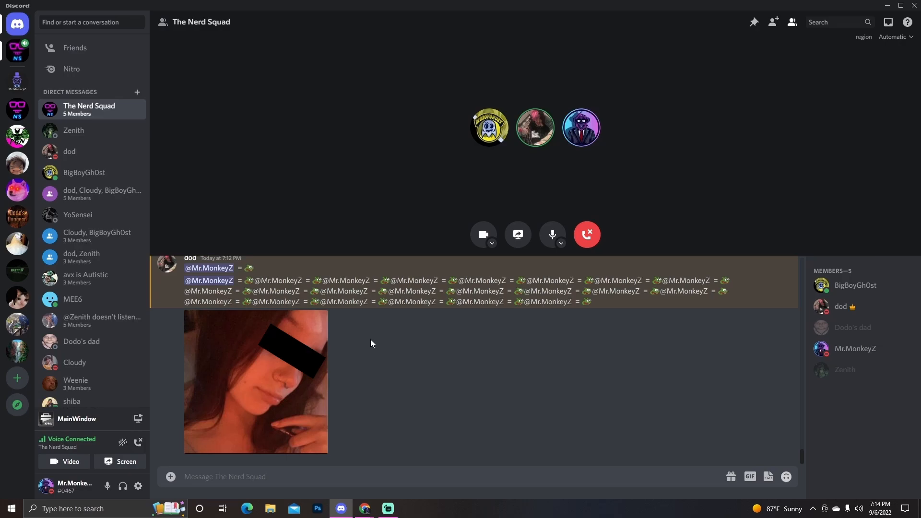
pyautogui.click(254, 381)
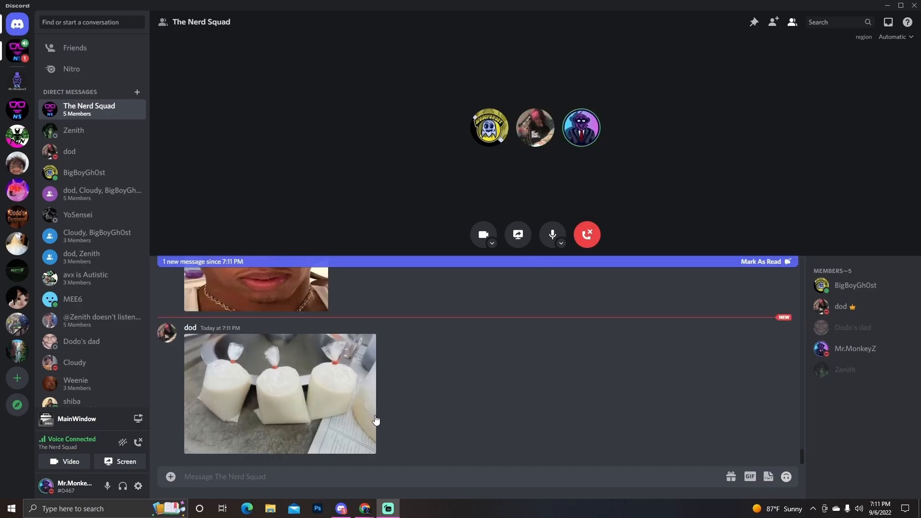
pyautogui.click(280, 393)
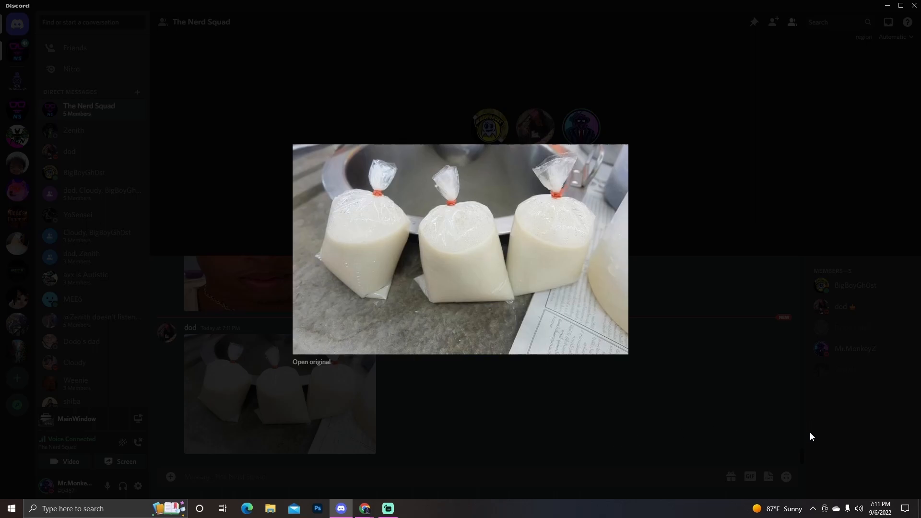
pyautogui.moveTo(541, 445)
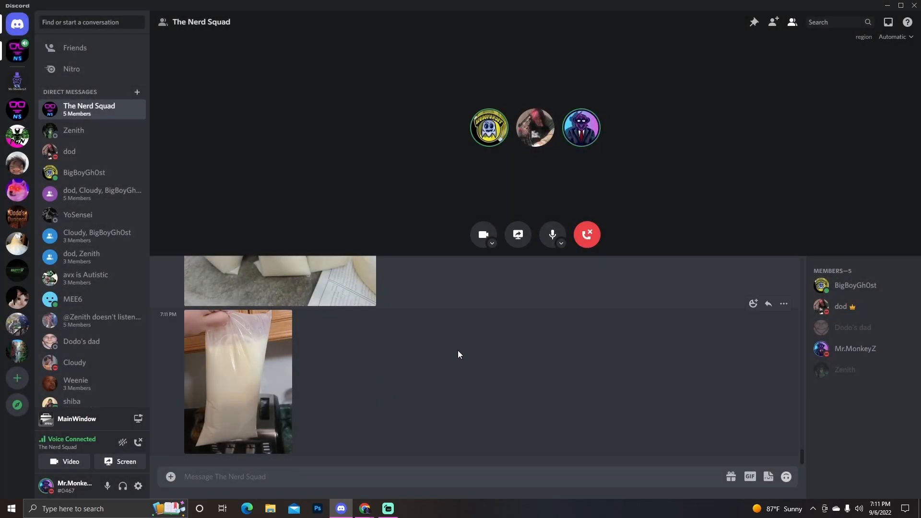
pyautogui.click(238, 382)
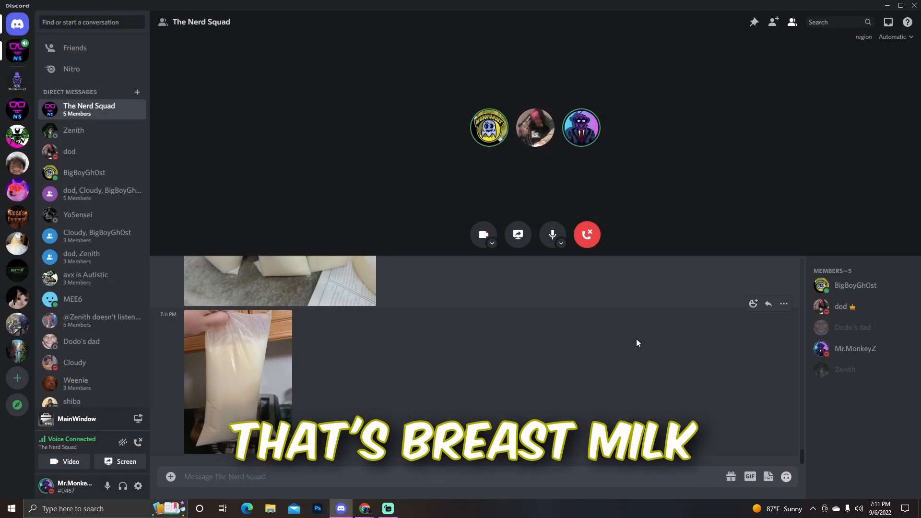
pyautogui.click(237, 381)
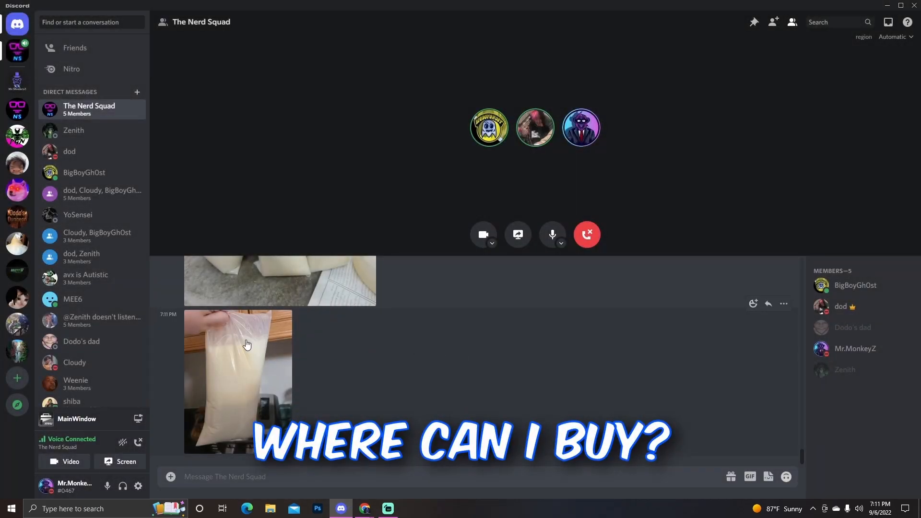
pyautogui.click(238, 382)
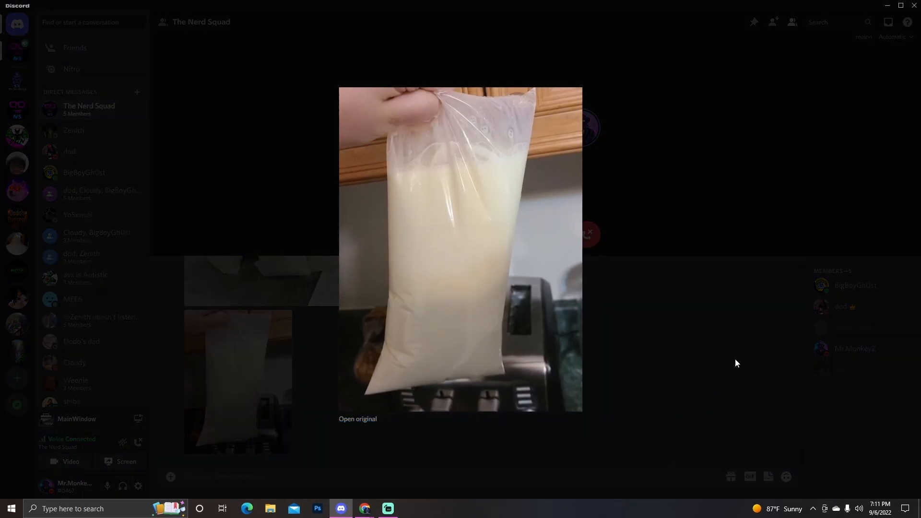
pyautogui.moveTo(722, 385)
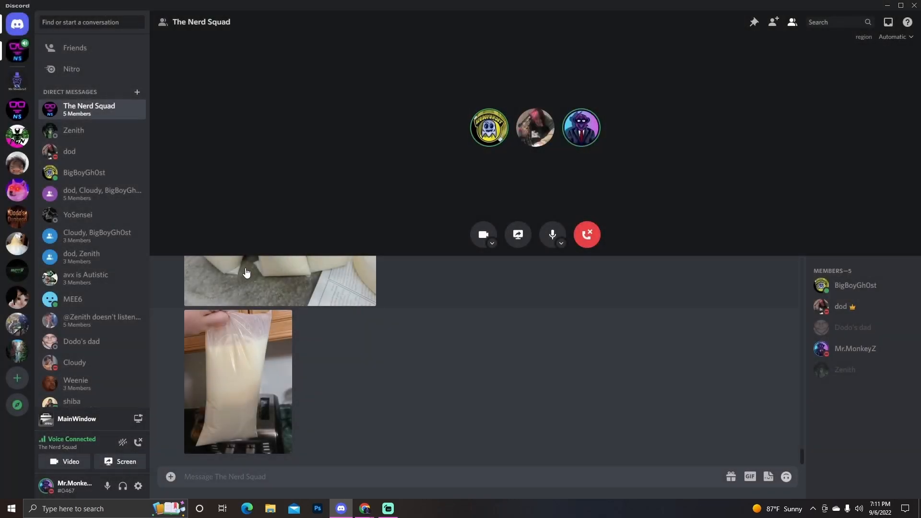
pyautogui.moveTo(222, 380)
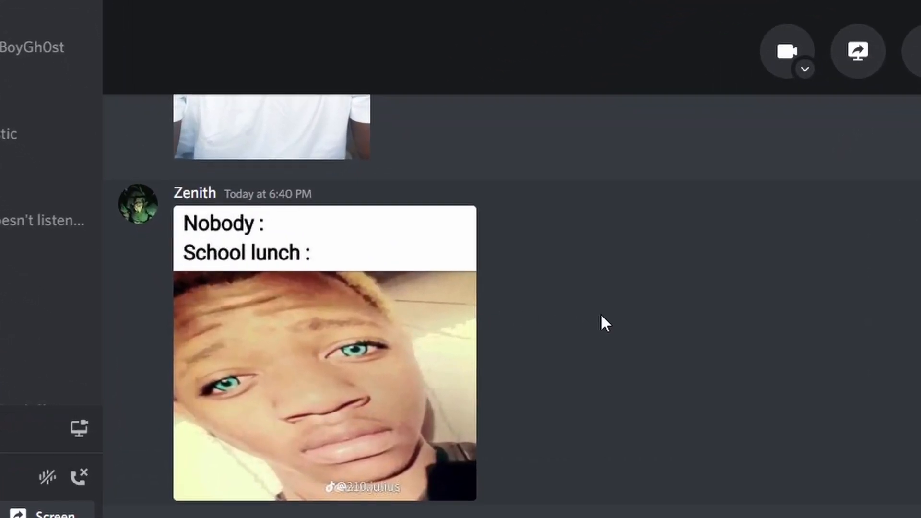
pyautogui.click(324, 382)
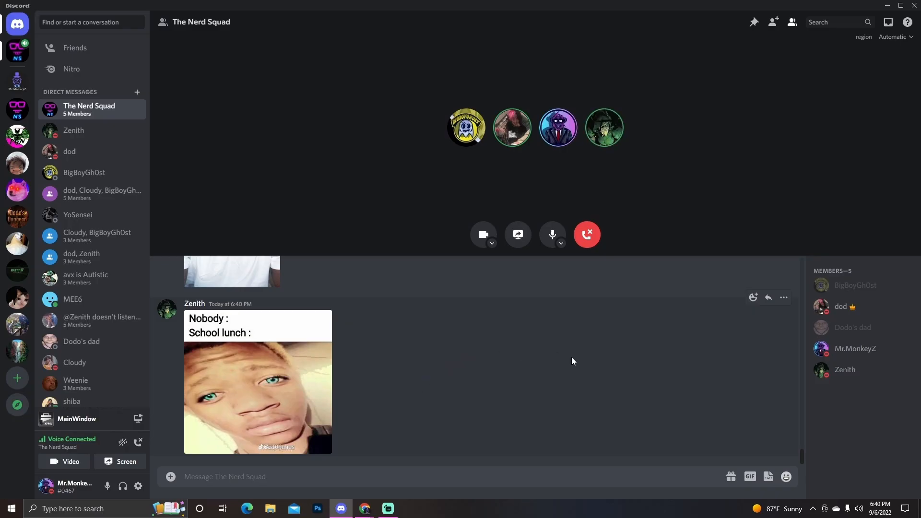
pyautogui.moveTo(496, 368)
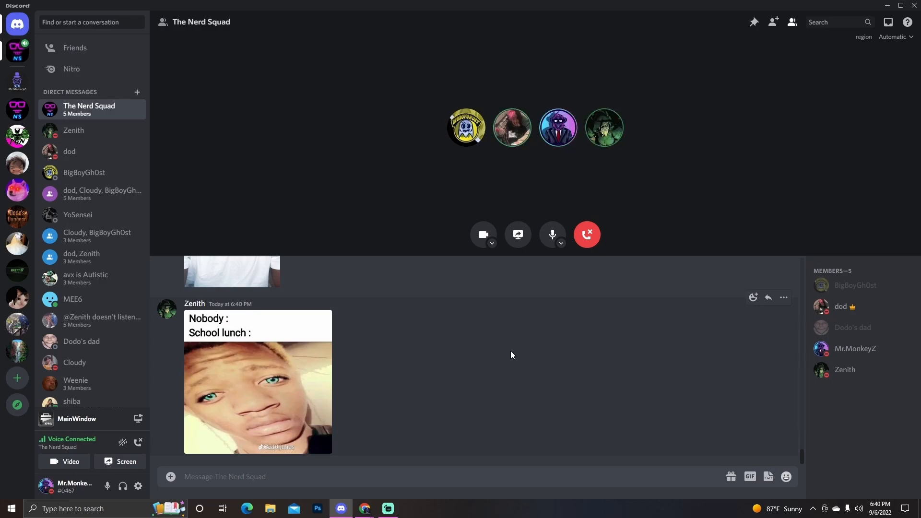
pyautogui.scroll(-3)
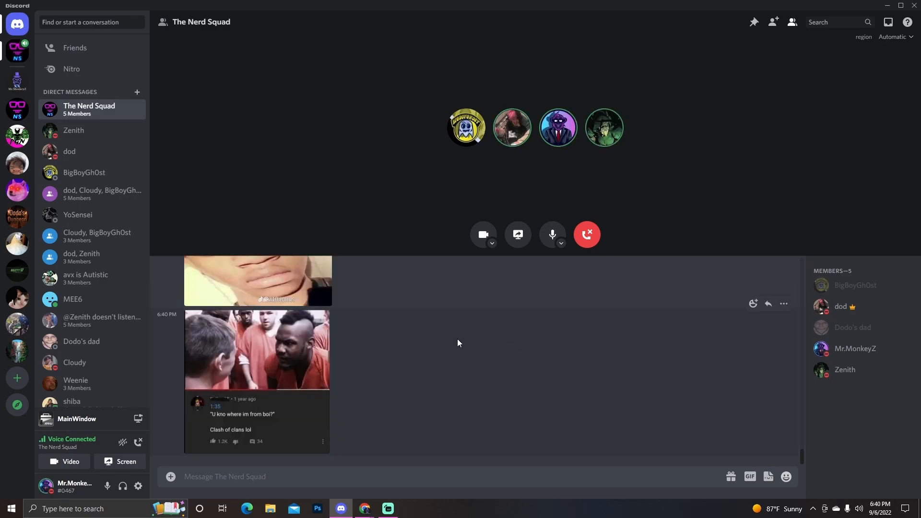